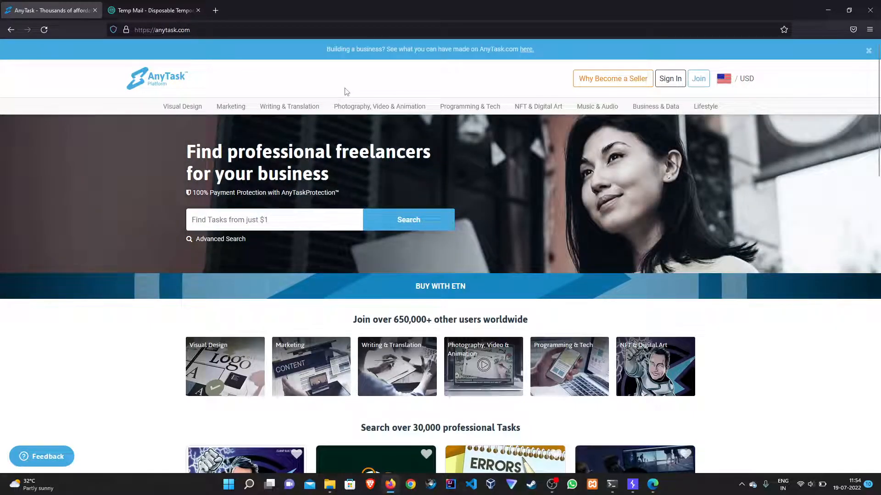
click(670, 78)
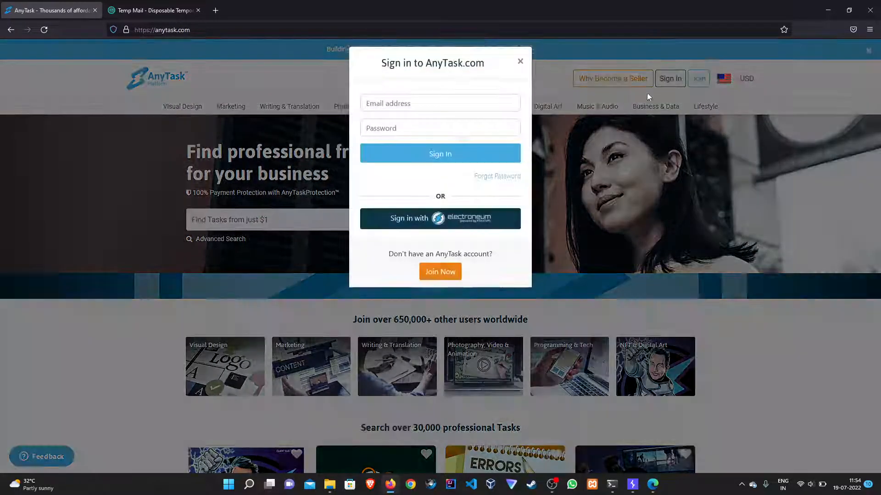
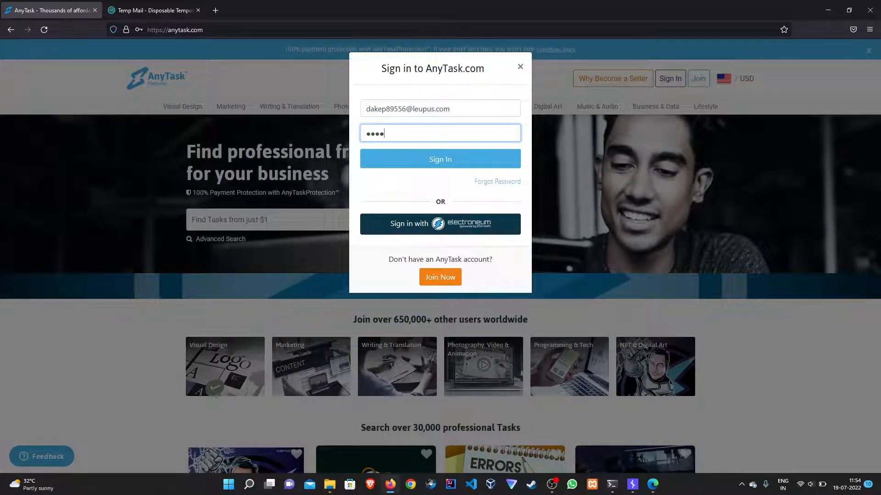
click(440, 159)
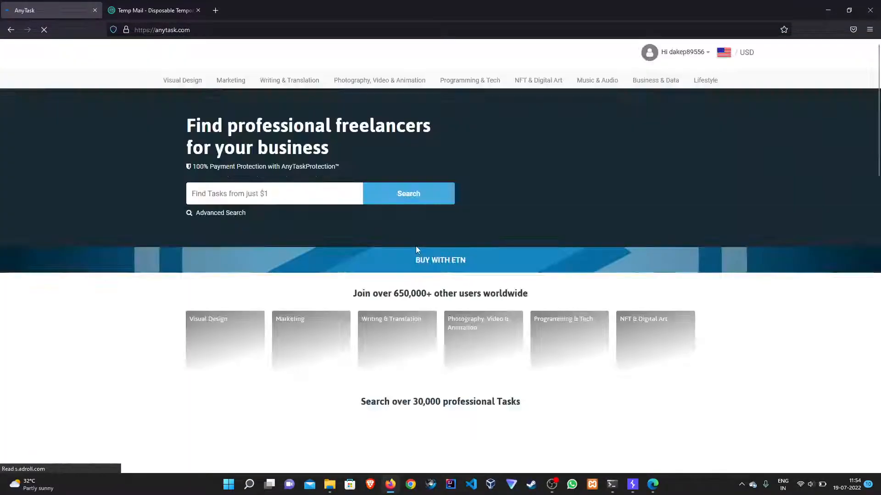
click(684, 76)
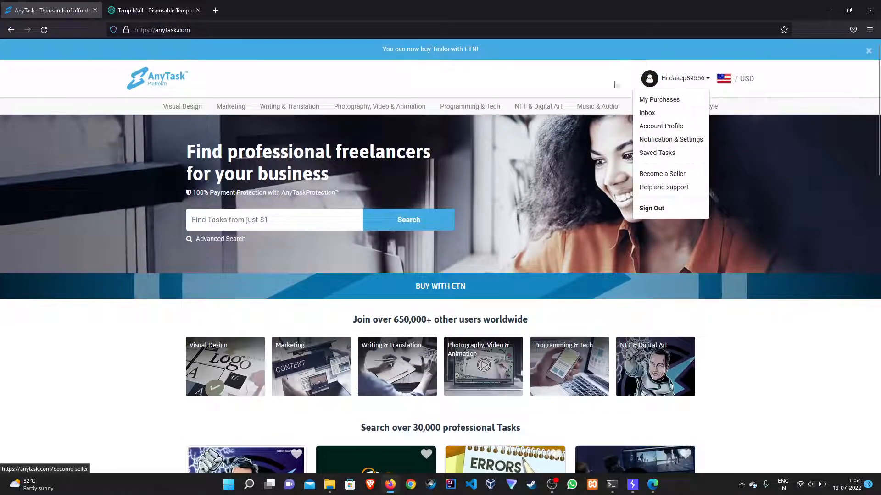
mouse_move(662, 177)
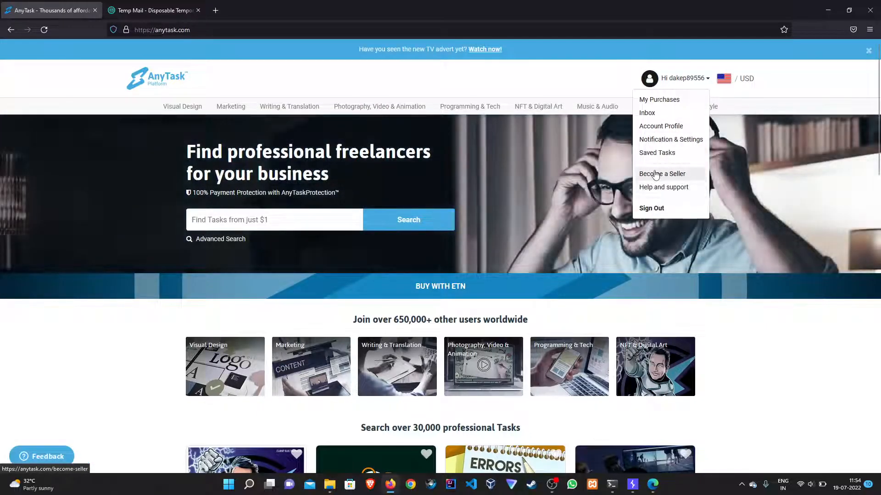
mouse_move(646, 113)
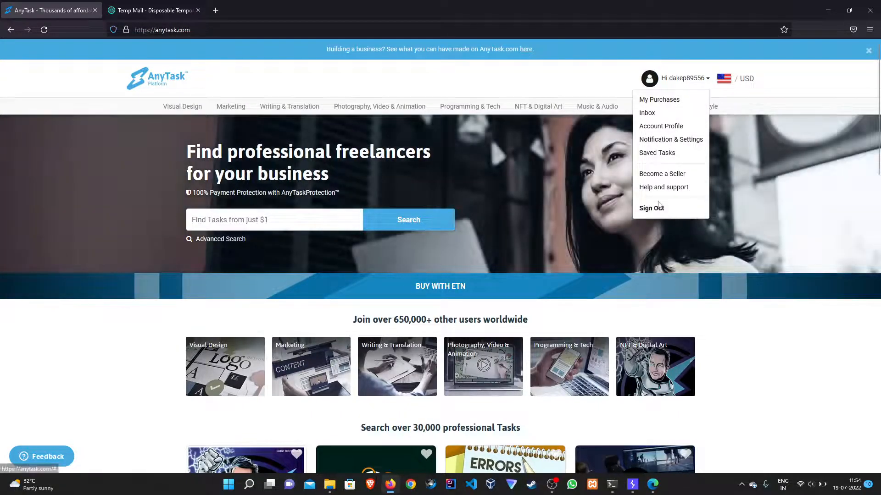
click(651, 208)
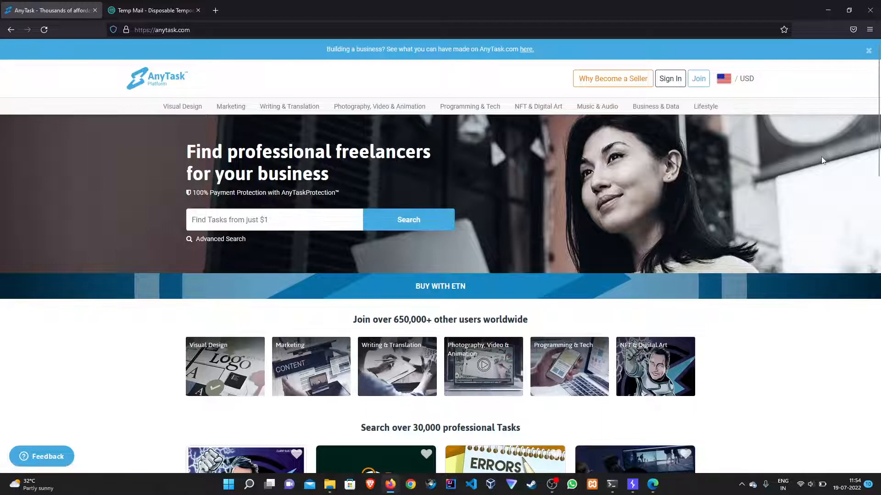
click(670, 78)
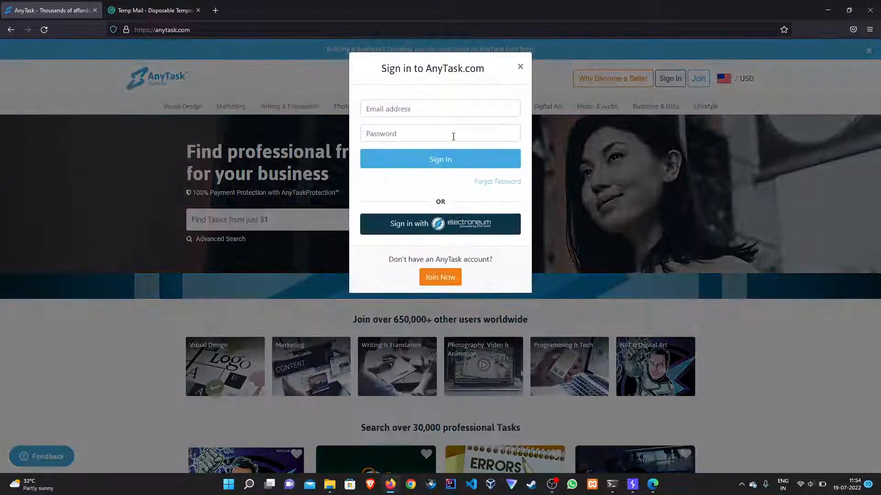
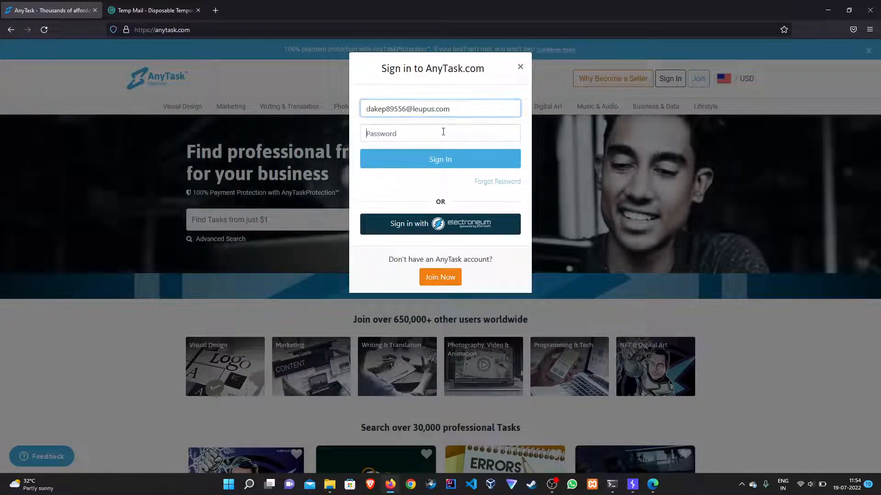
text(••)
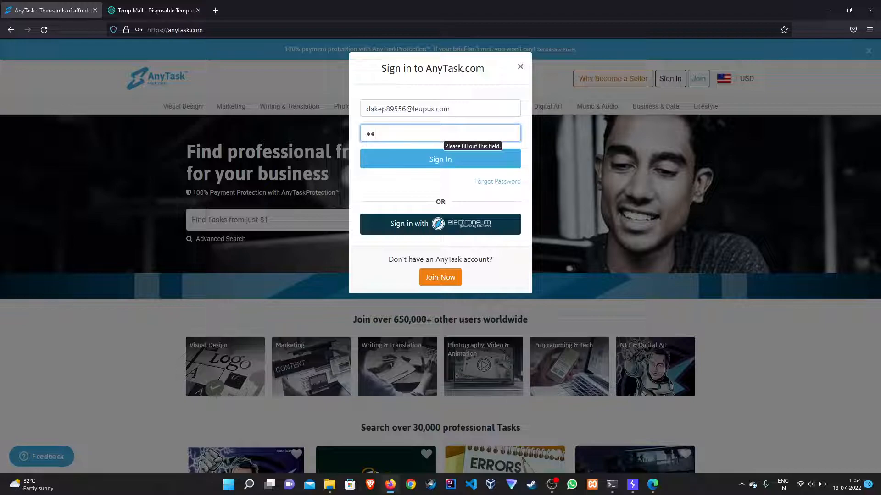
text(password)
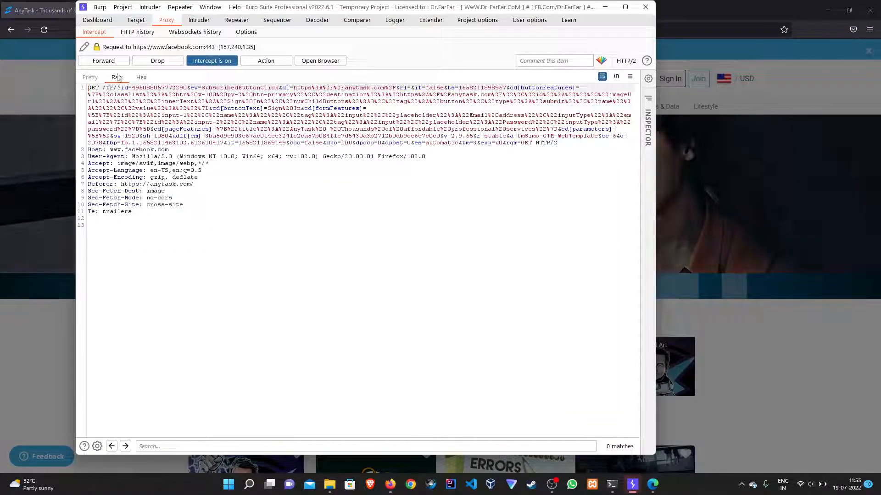
- Intercept the /login/check response, forward two requests, and select the response's token value
right_click(260, 178)
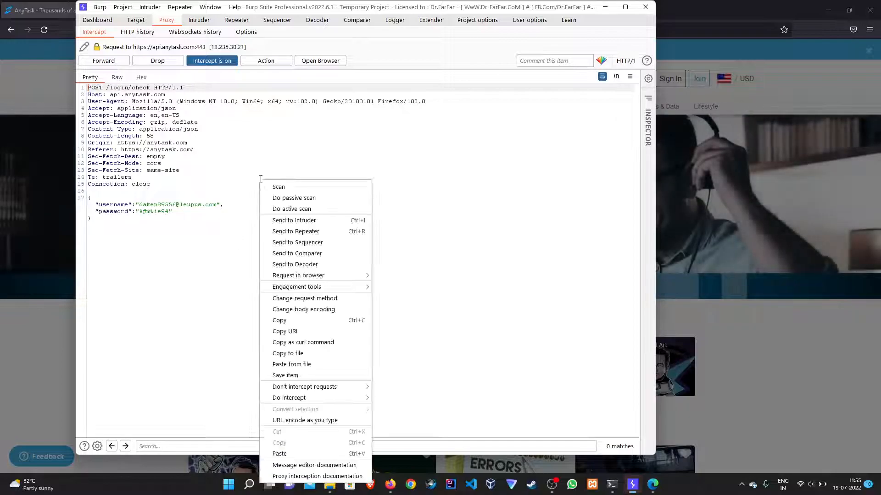
click(283, 252)
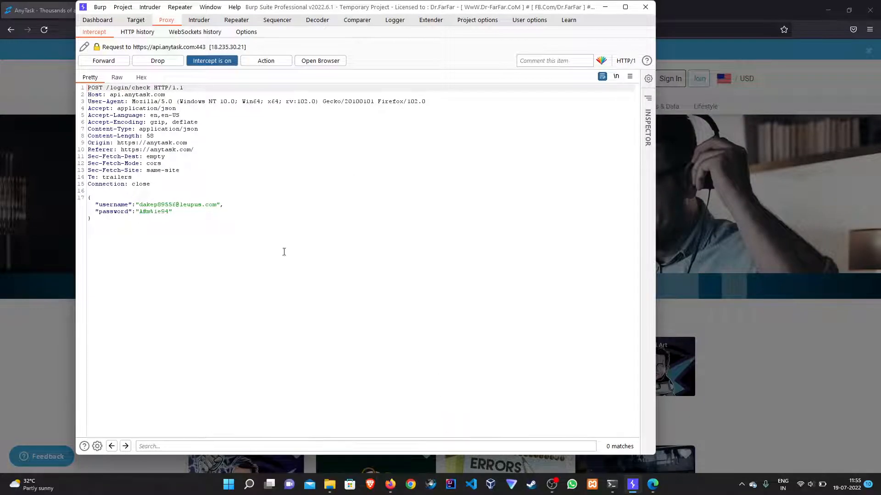
click(103, 60)
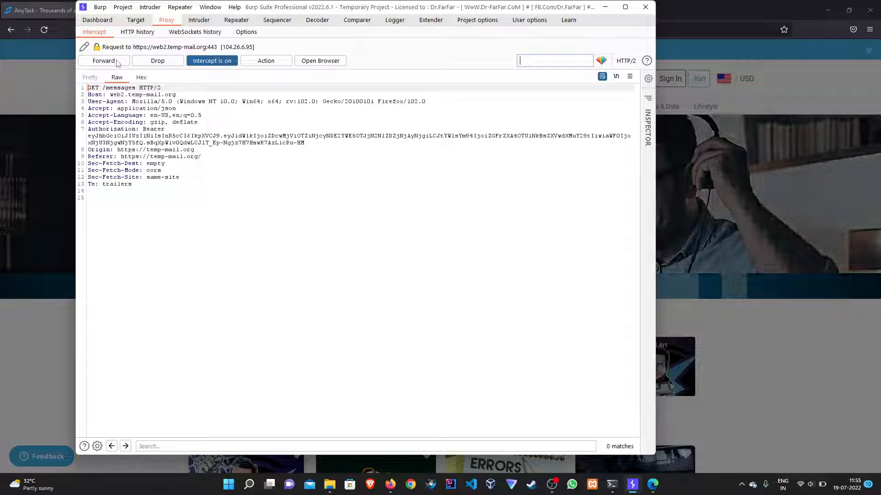
click(104, 61)
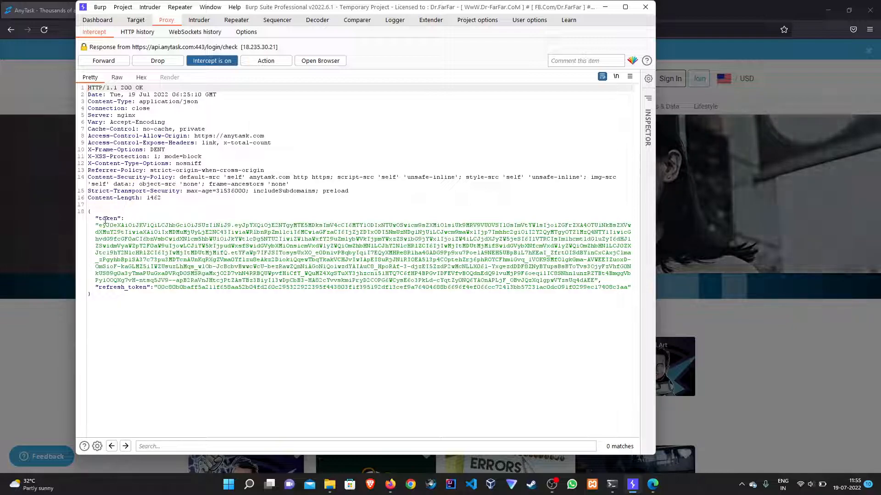
drag(95, 226, 631, 231)
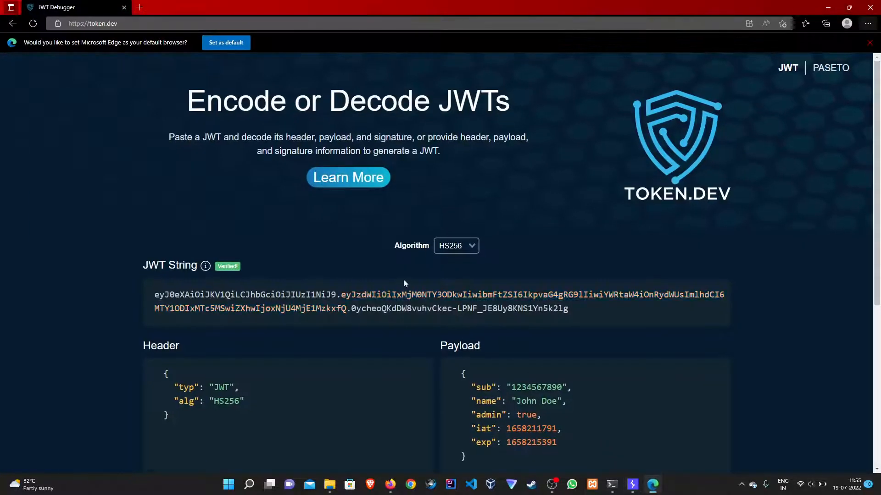
- Load jwt.io in a new tab, then close that tab
scroll(down, 3)
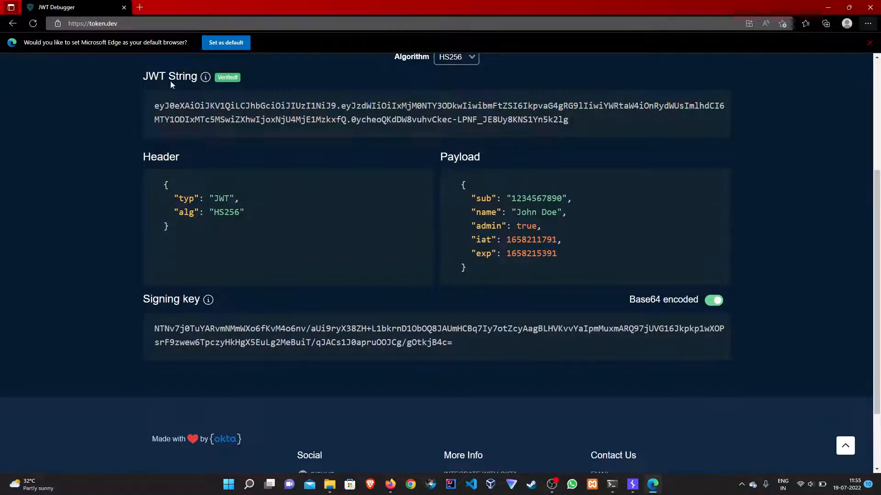
scroll(up, 3)
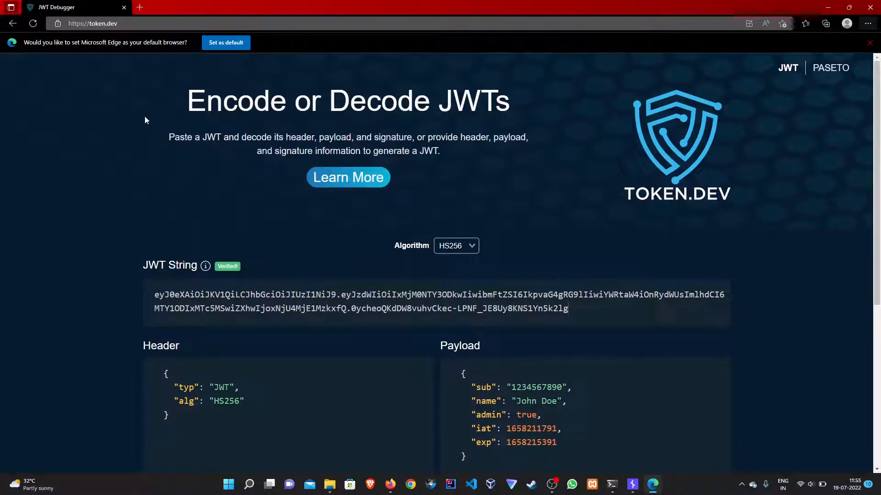
click(140, 7)
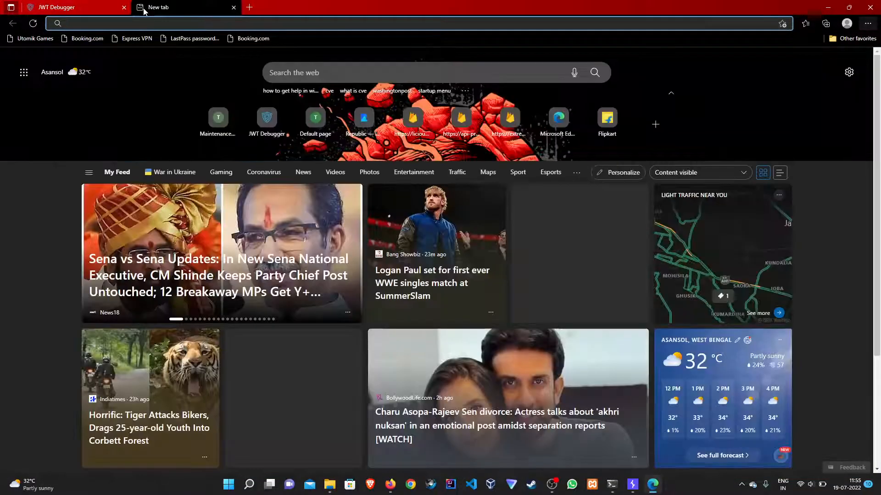
text(jwt.io)
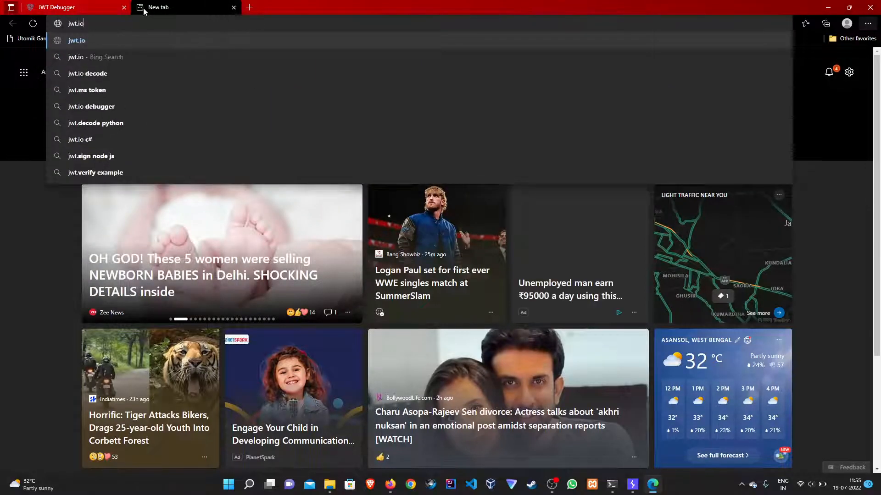
key(enter)
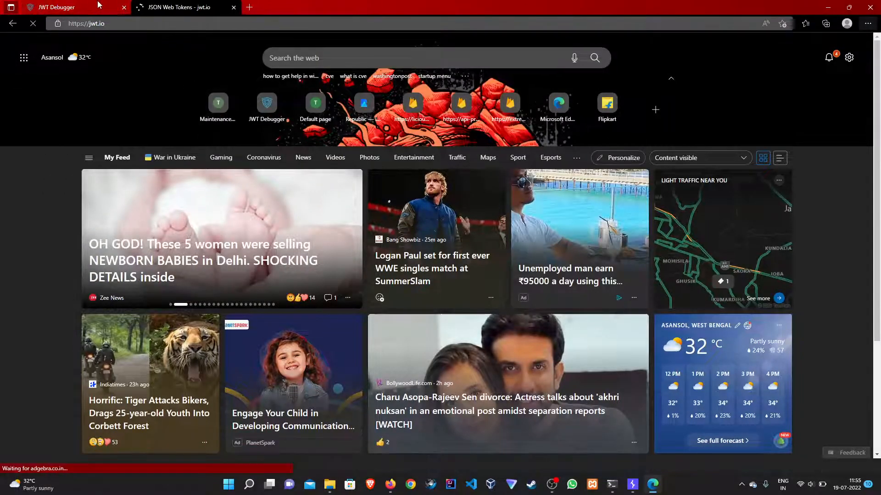
click(180, 7)
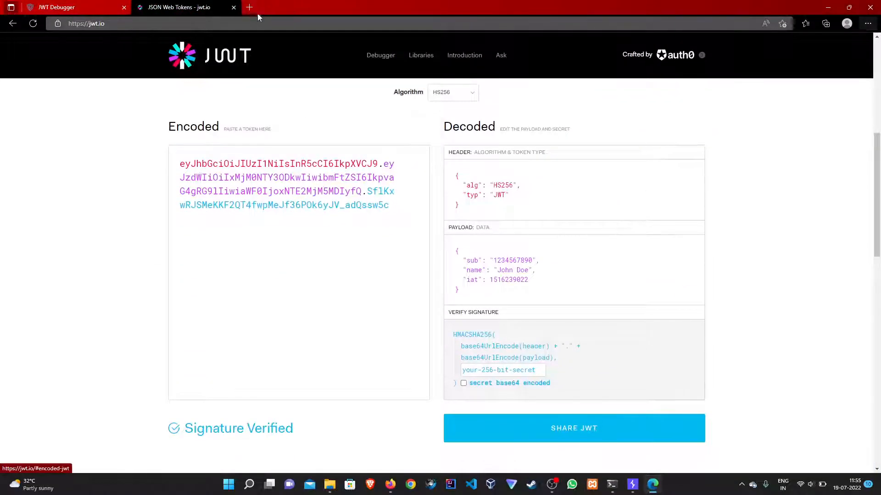
click(233, 7)
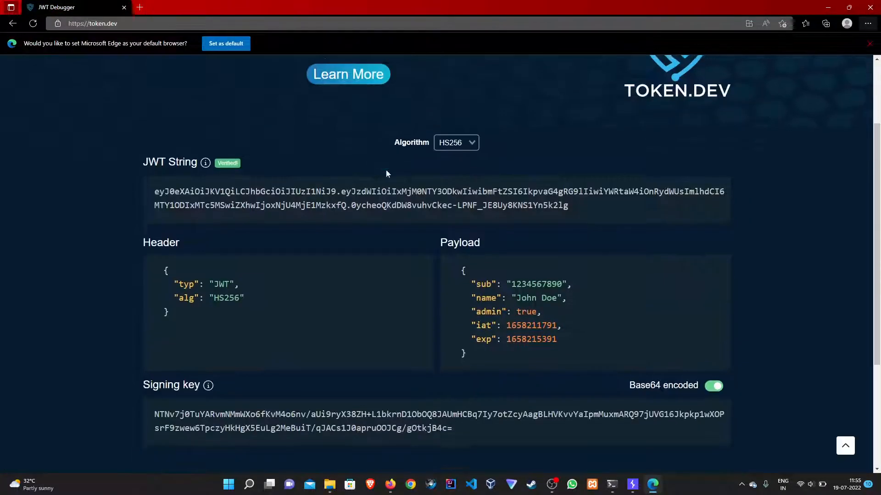
- Review the decoded token on token.dev: RS256 header and ROLE_USER payload
click(455, 142)
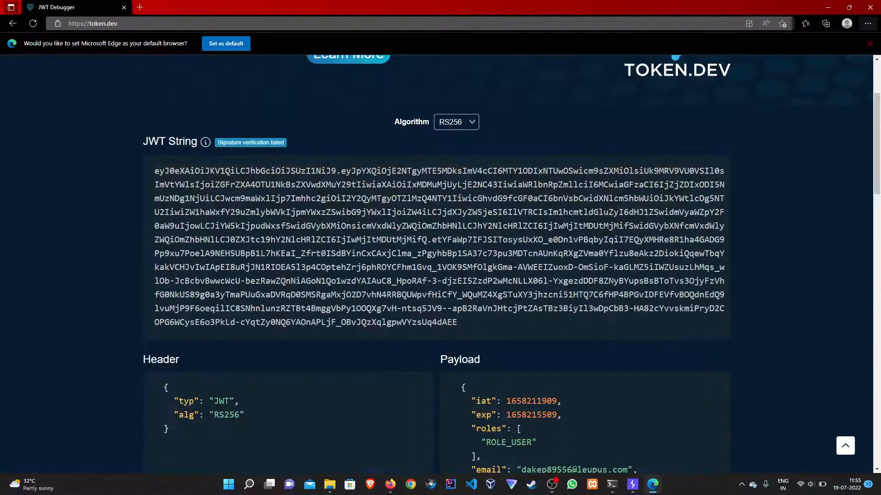
scroll(down, 3)
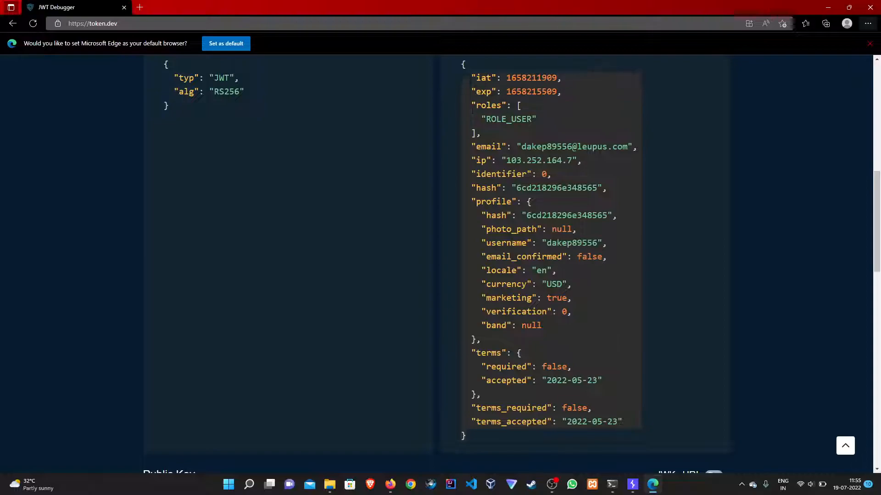
scroll(up, 3)
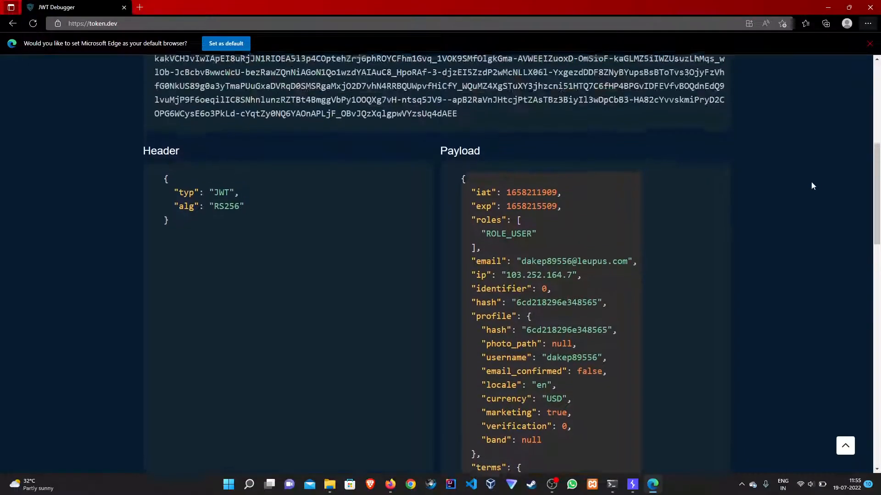
scroll(up, 3)
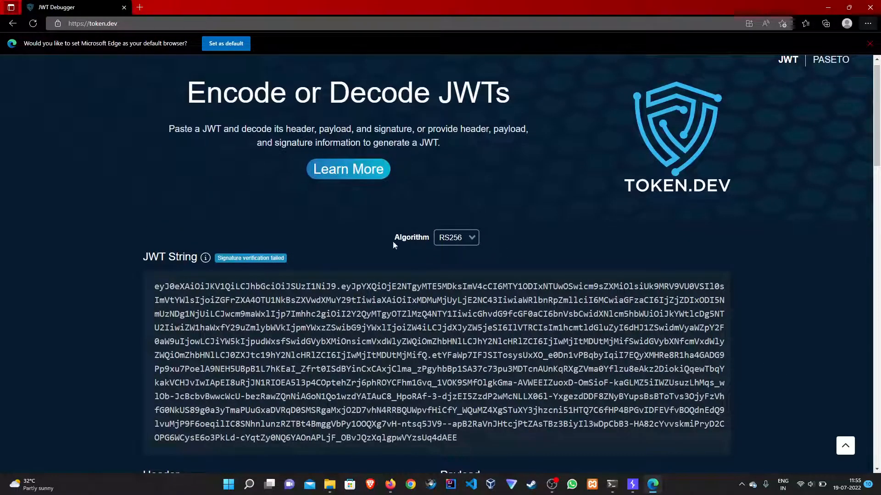
mouse_move(396, 213)
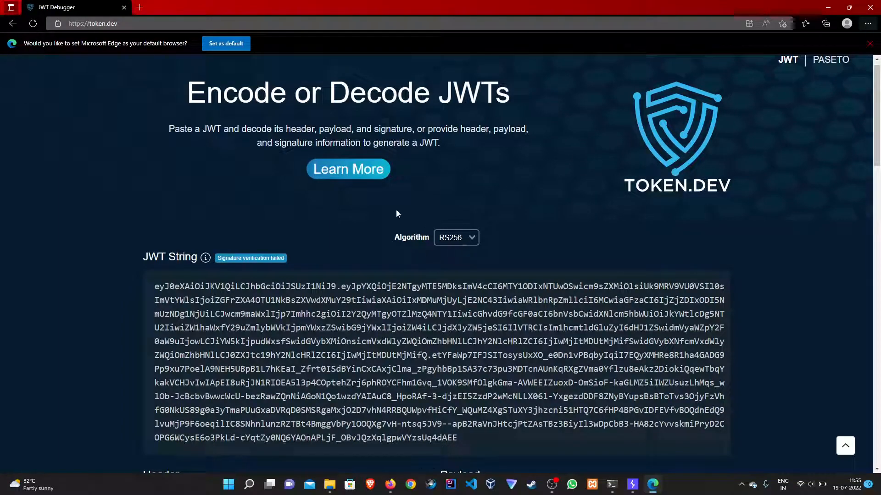
scroll(down, 3)
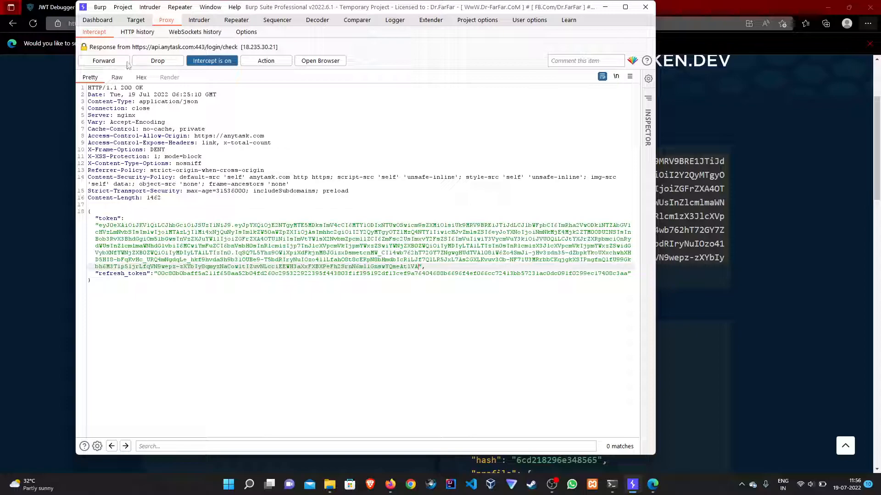
- Forward the modified /login/check response from Proxy > Intercept
click(212, 60)
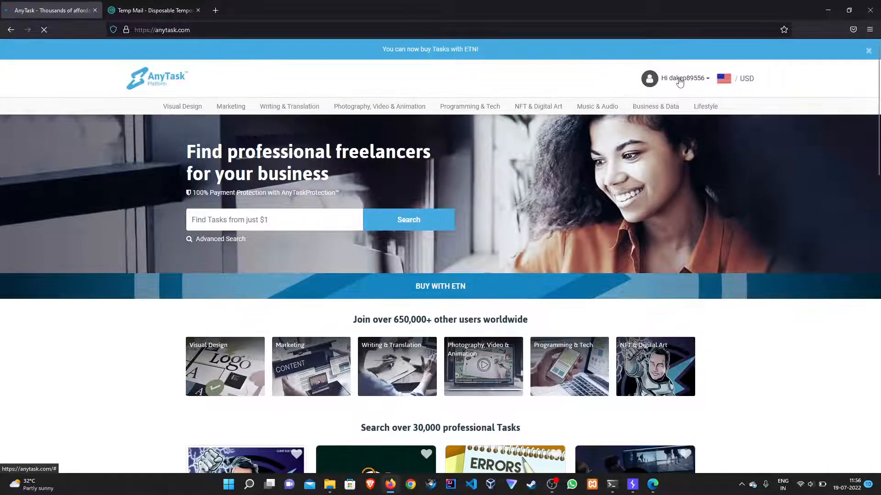
- Open Admin Dashboard from the 'Hi user' menu in a new tab, view it, and close it
click(682, 78)
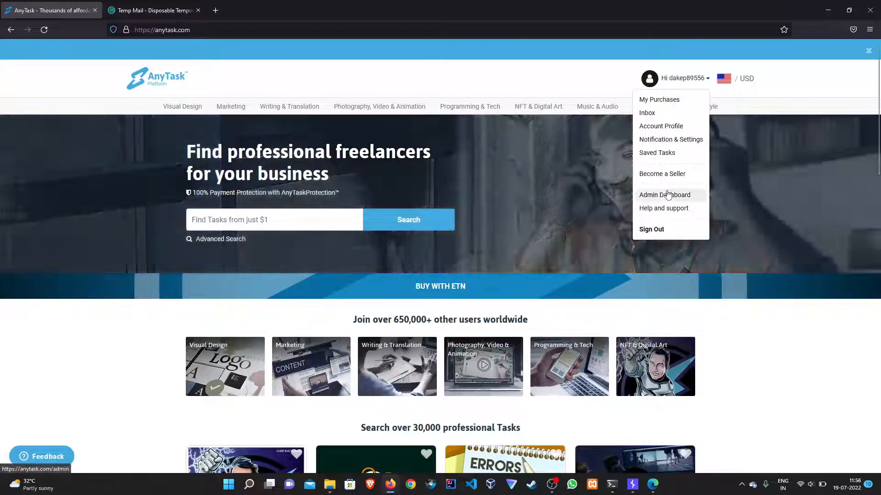
click(664, 195)
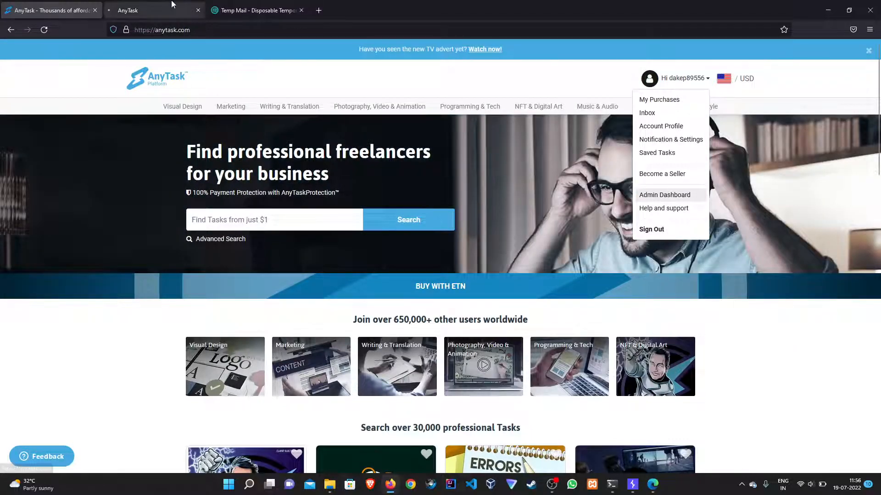
click(152, 10)
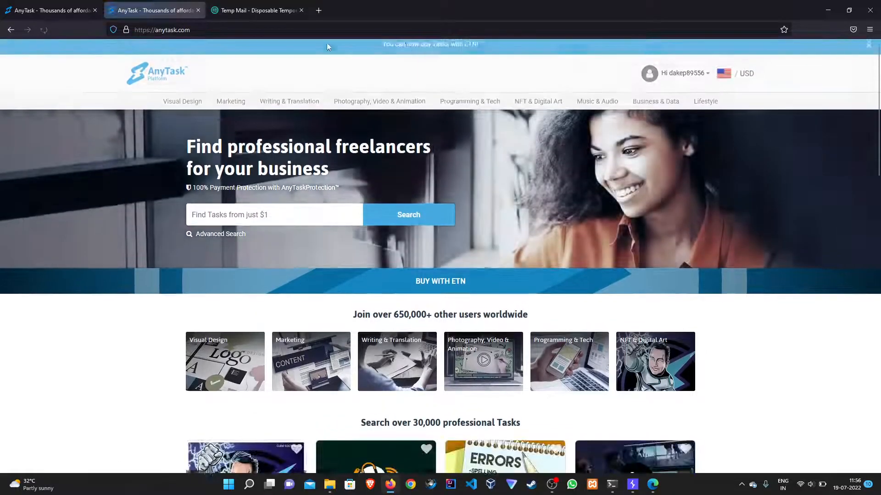
click(677, 78)
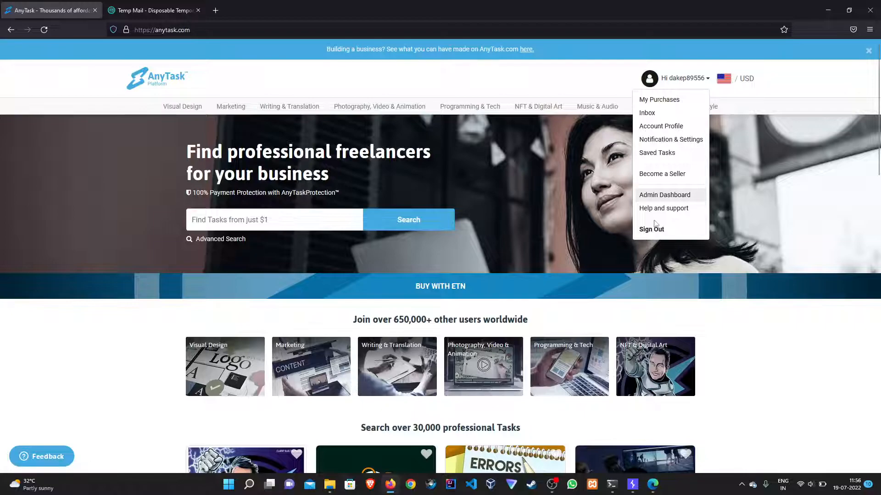
mouse_move(379, 106)
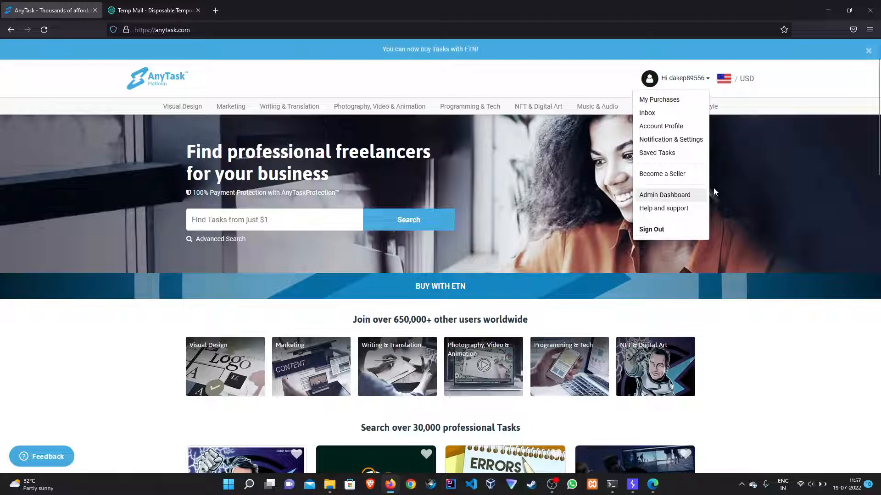
mouse_move(551, 216)
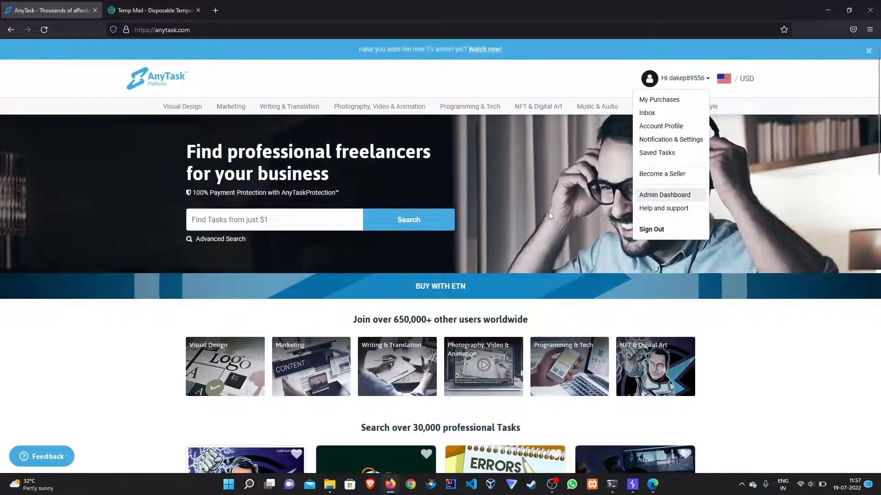
mouse_move(123, 119)
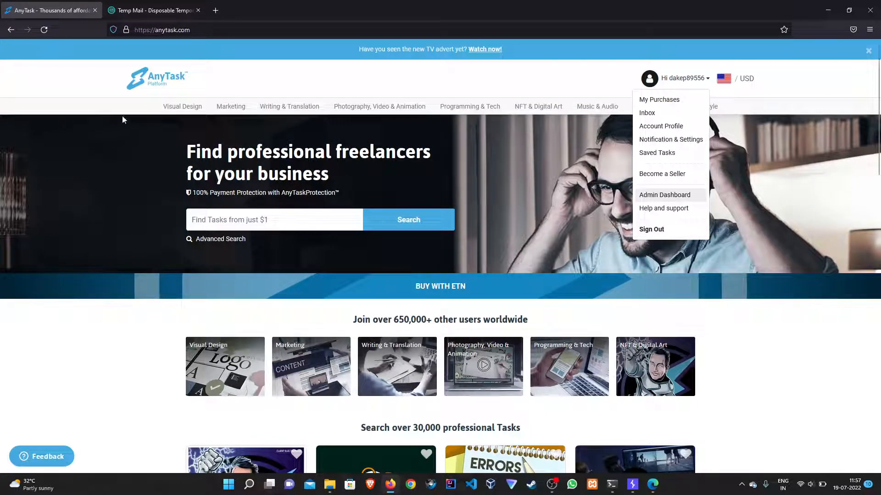